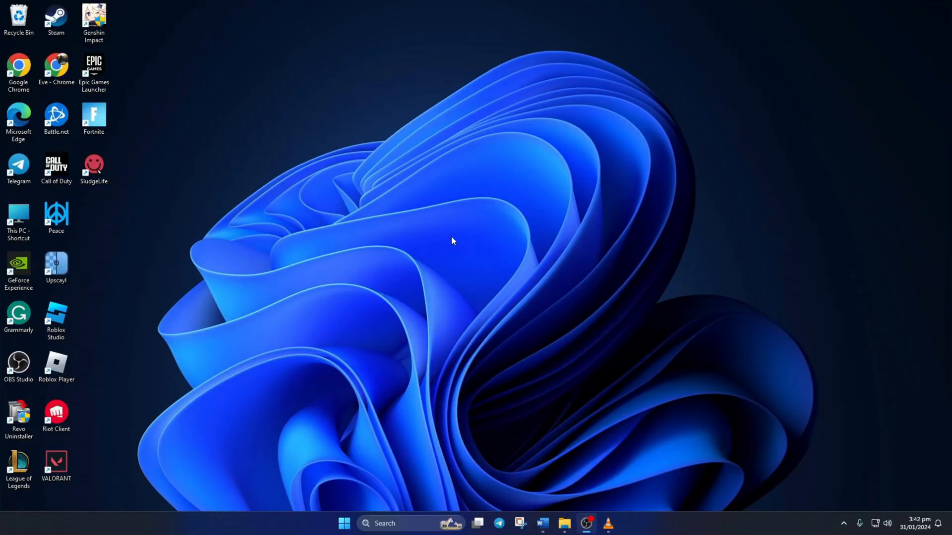
mouse_move(456, 240)
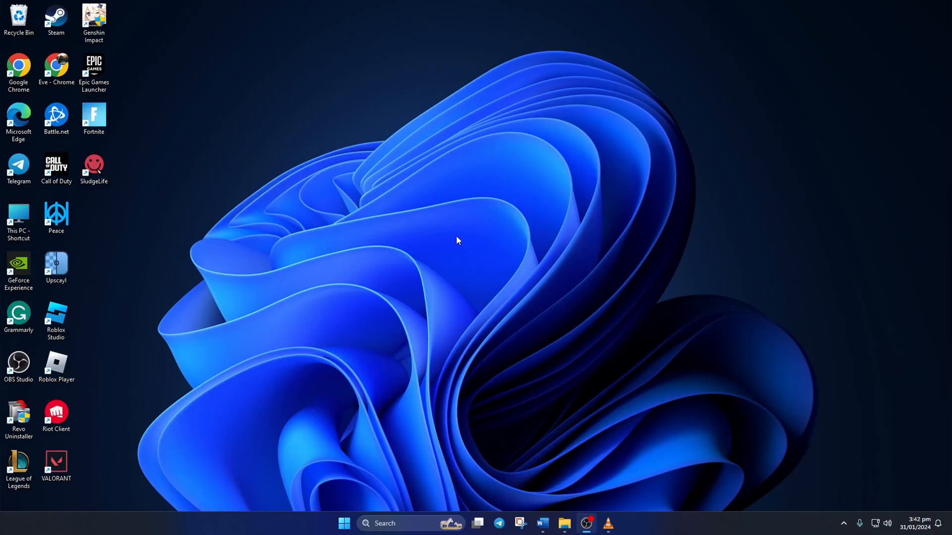
- Launch Command Prompt as administrator from Search (cmd) and approve the UAC prompt
click(409, 523)
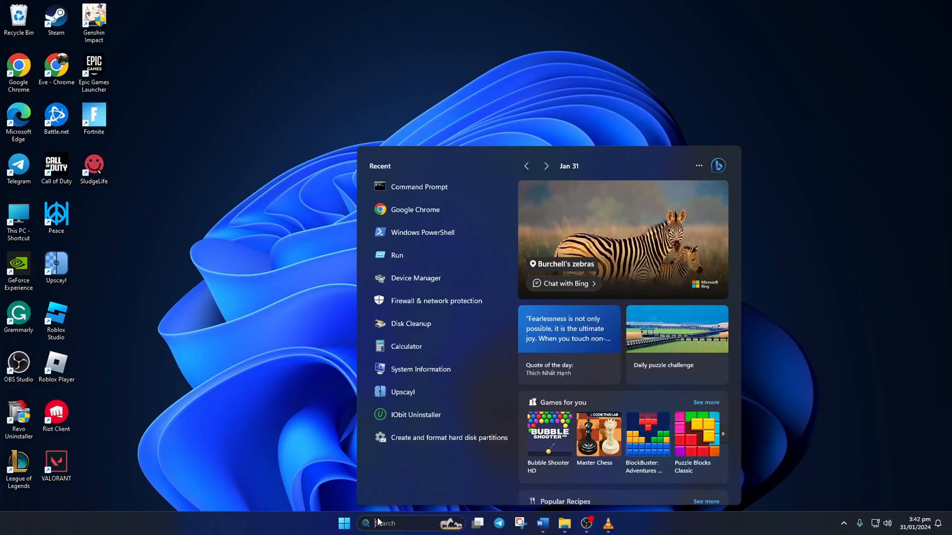
text(cmd)
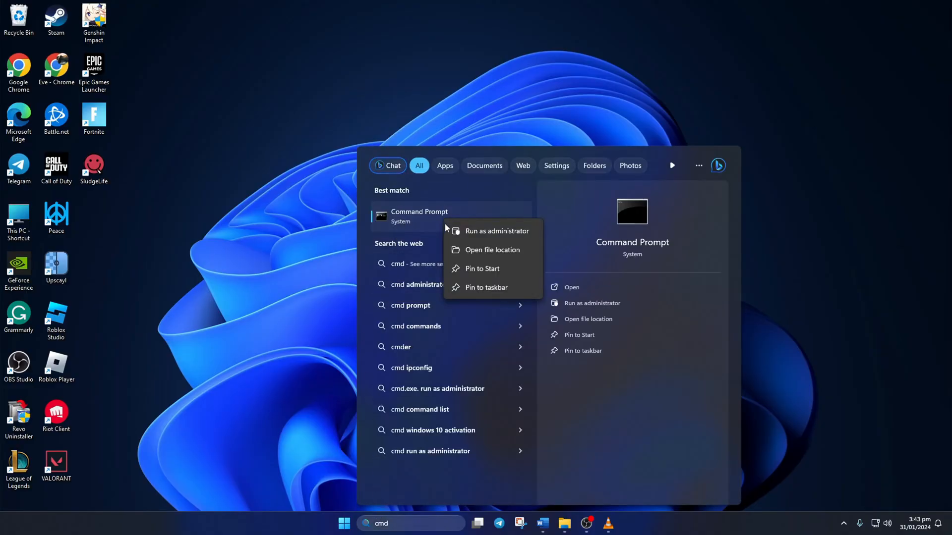
click(496, 231)
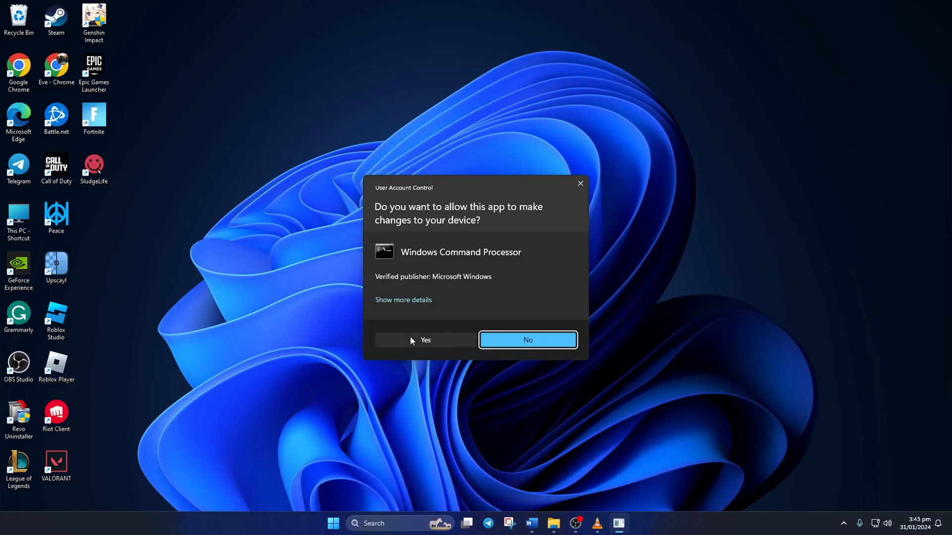
click(426, 340)
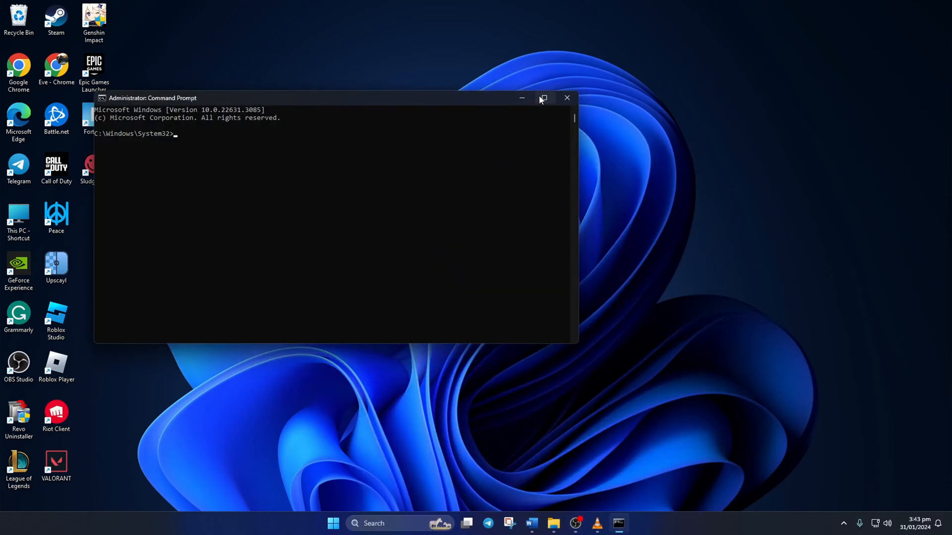
- Run netsh winsock reset, ipconfig /flushdns, release/renew, and netsh int ip reset in the maximized window
click(542, 98)
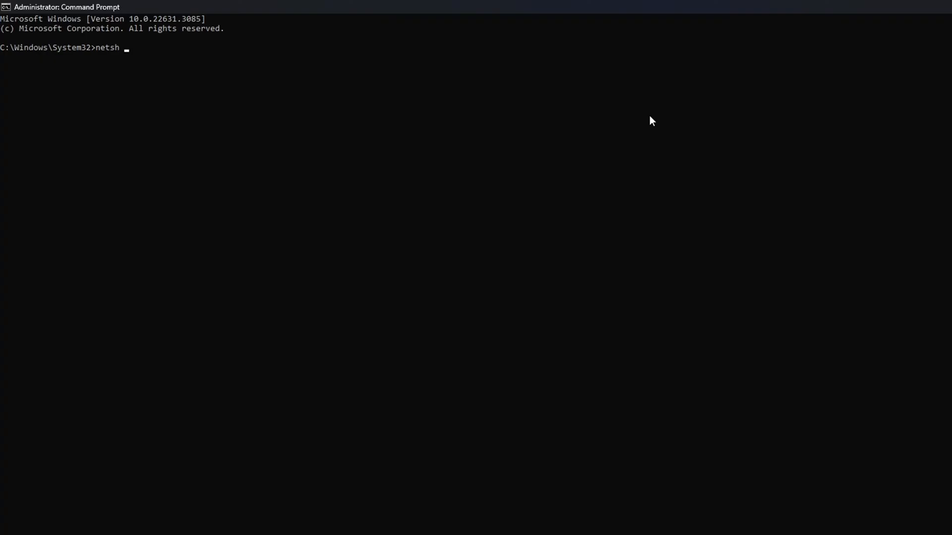
text(winsock reset)
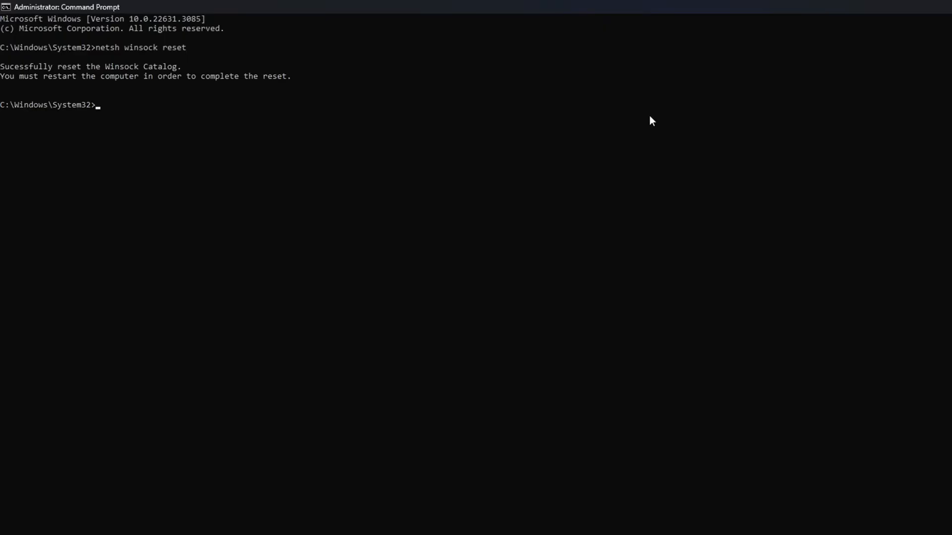
text(ipconfig)
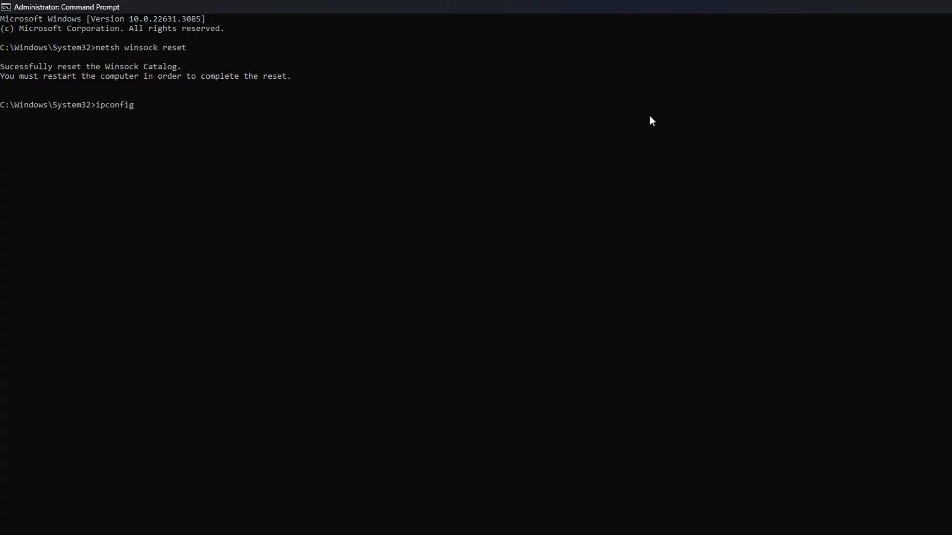
text(/flushdns)
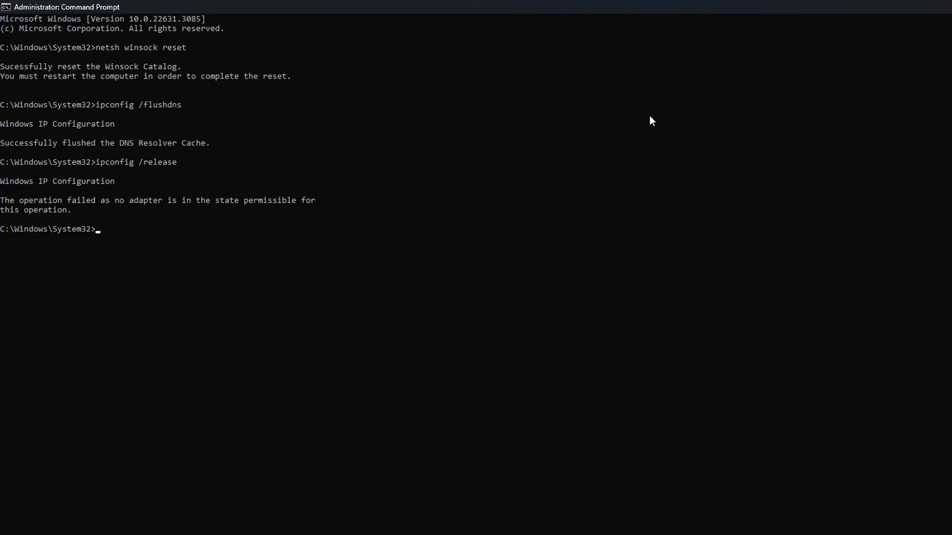
text(ipconfig /renew)
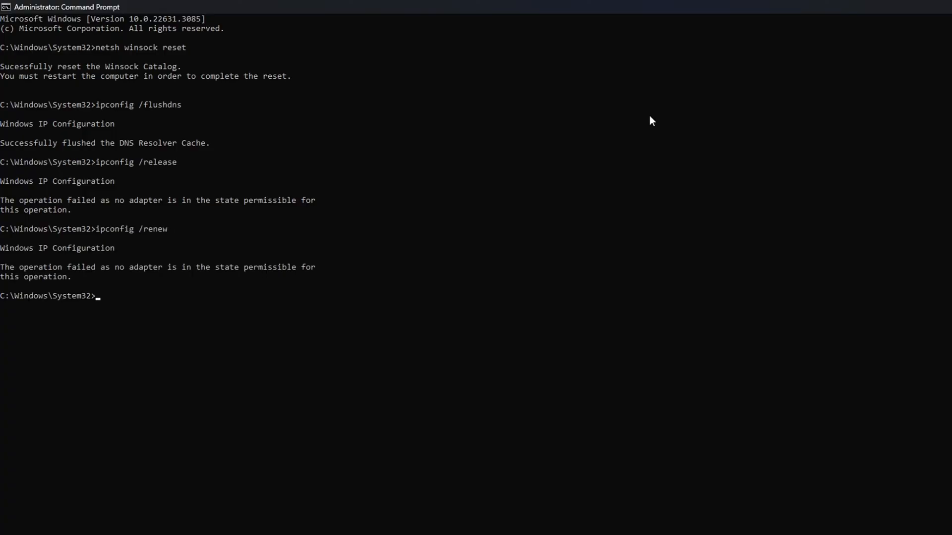
text(netsh)
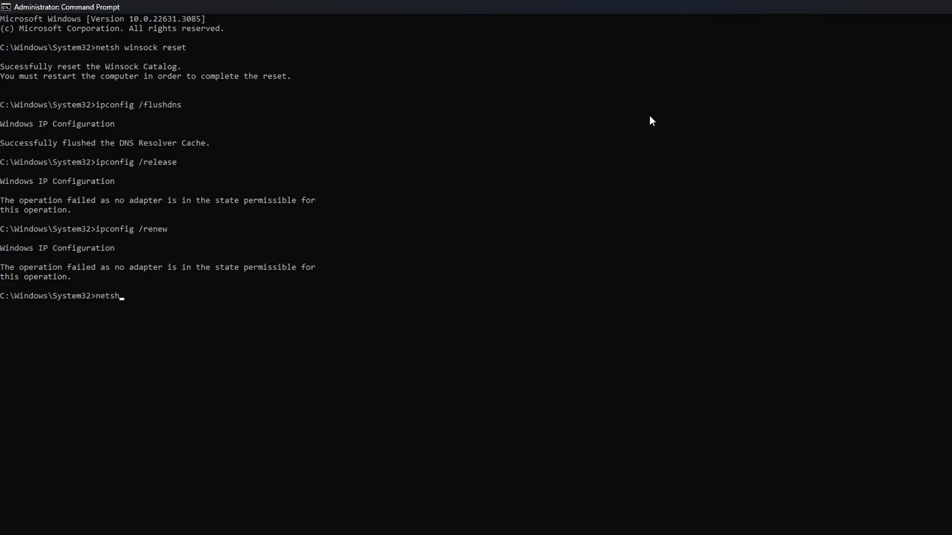
text(int ip reset)
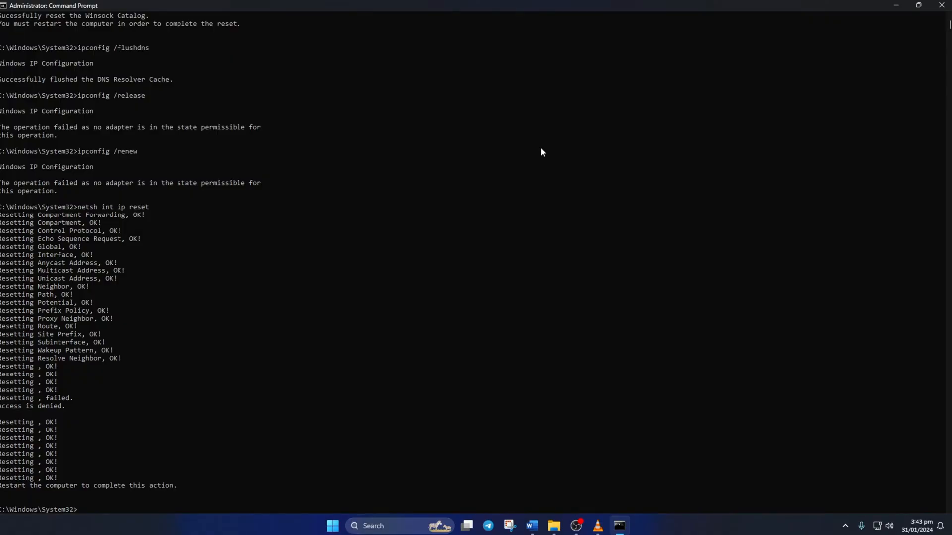
- Restart the PC from the Start menu power button
click(332, 526)
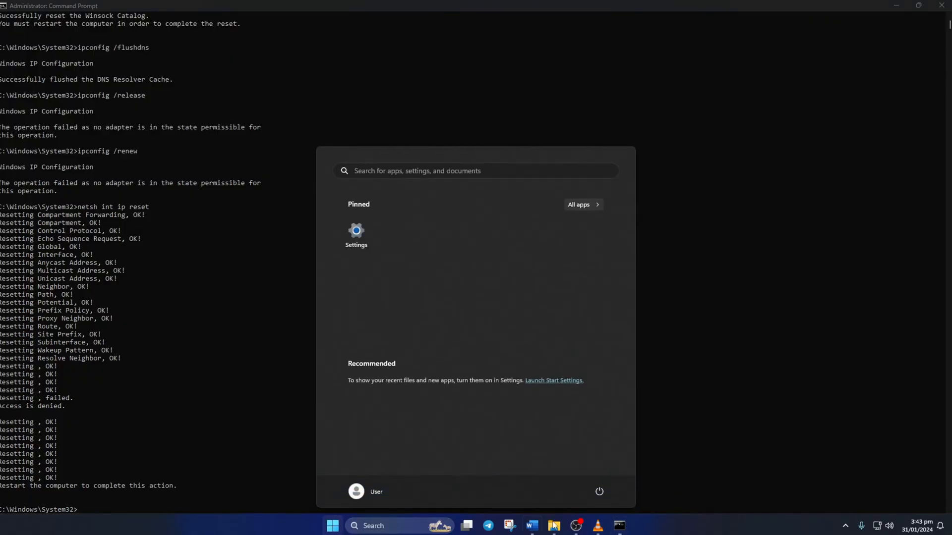
click(599, 492)
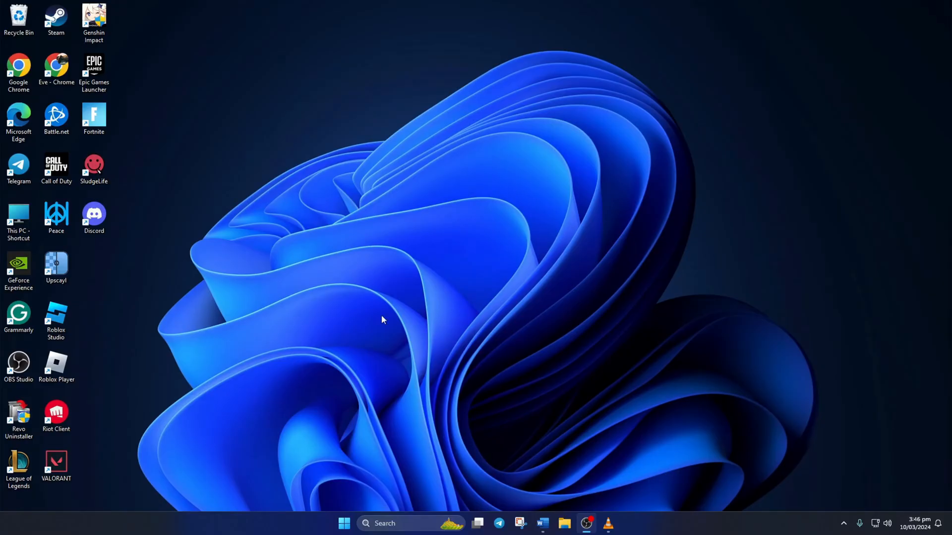
mouse_move(361, 461)
text(%appdata)
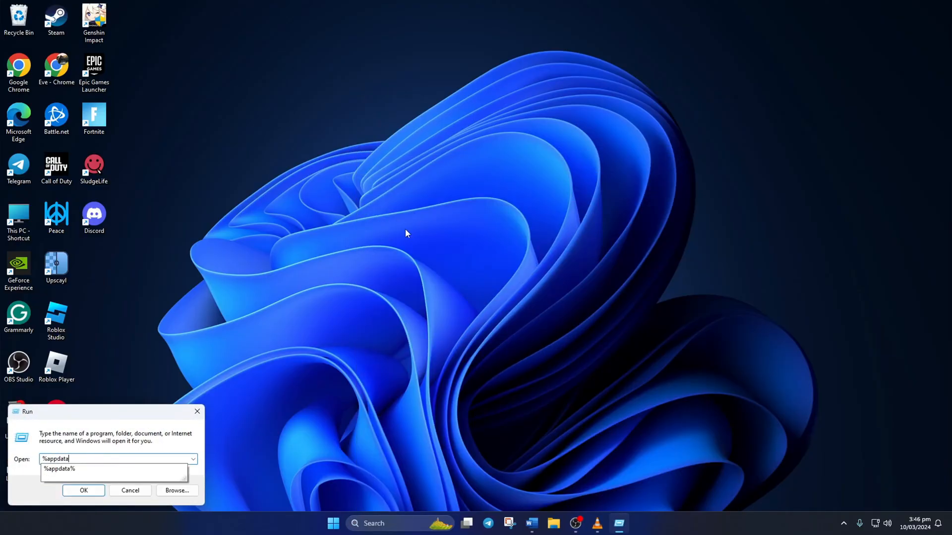
- Open the %appdata% Roaming folder in File Explorer via Run
click(83, 490)
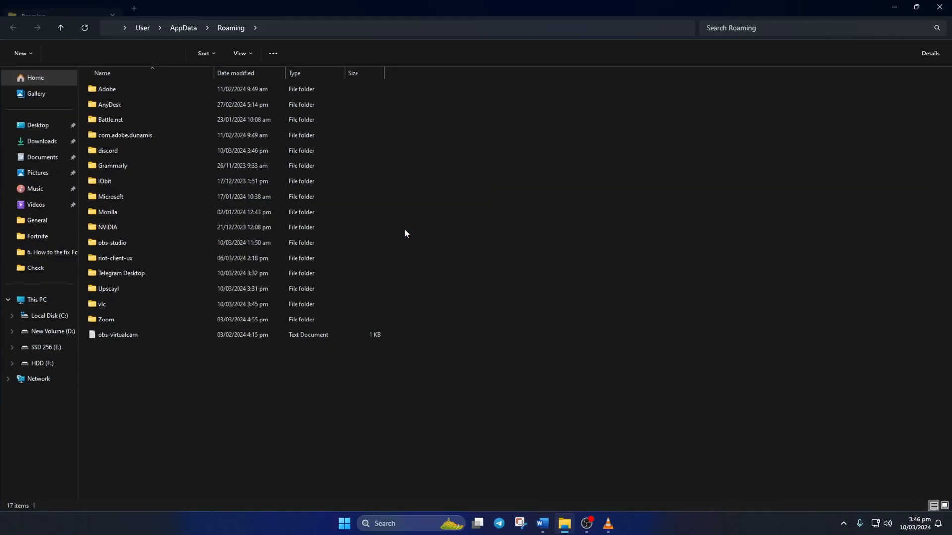
- Delete the Code Cache, DawnCache and GPUCache folders inside Roaming\discord
click(106, 88)
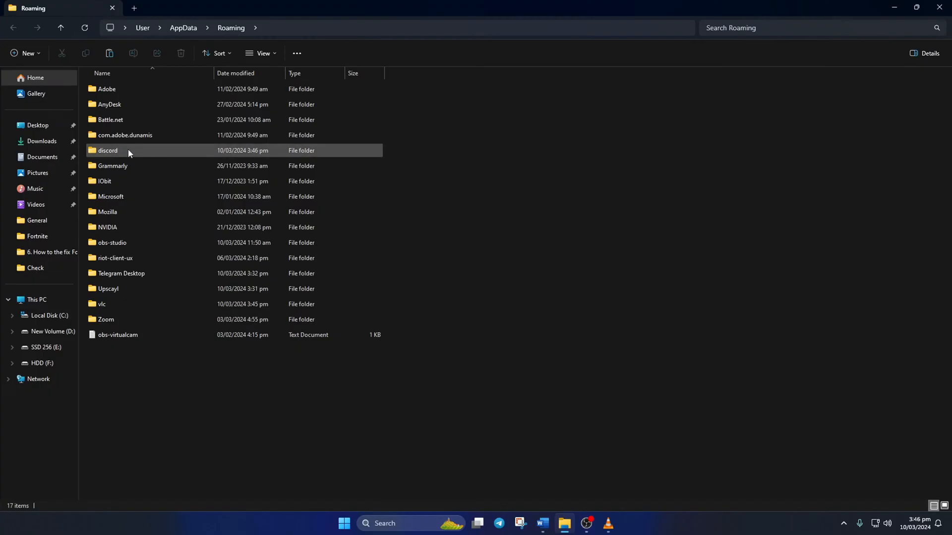
double_click(107, 150)
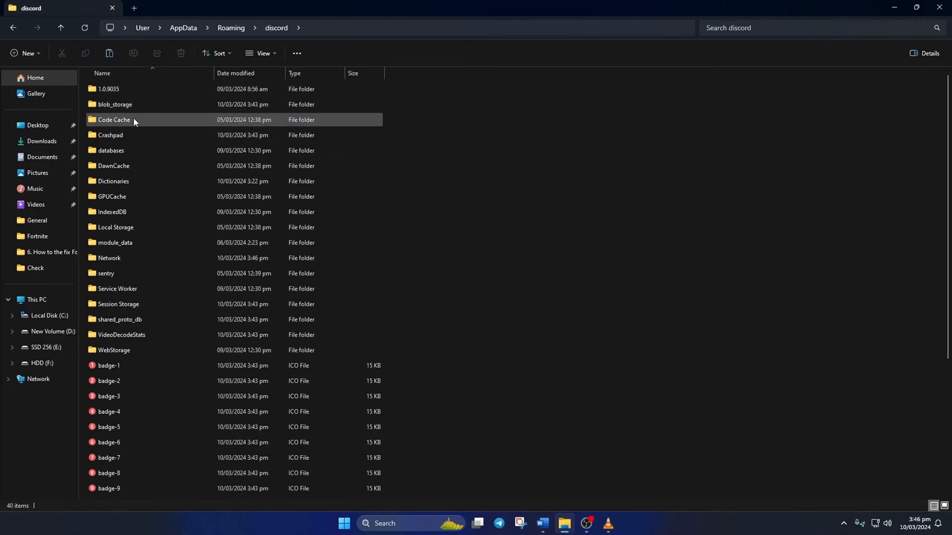
click(113, 120)
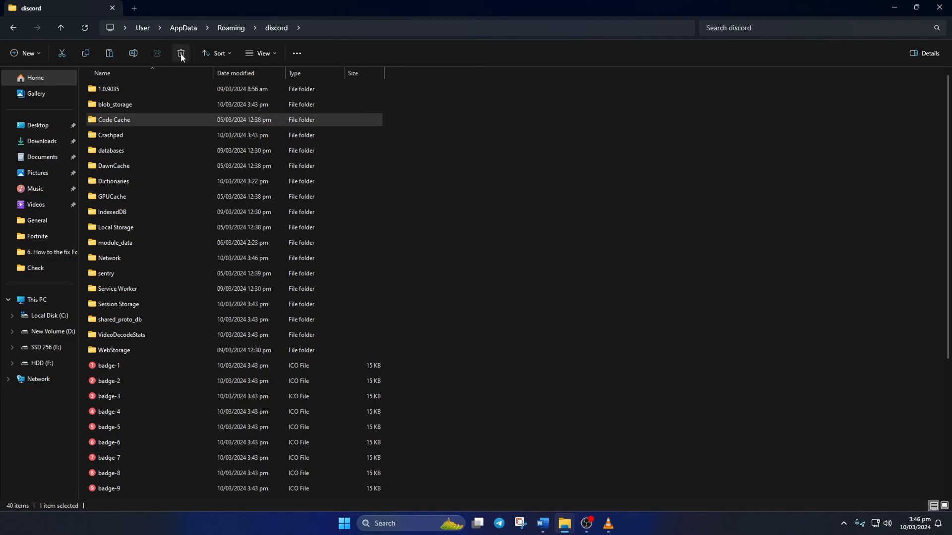
click(180, 54)
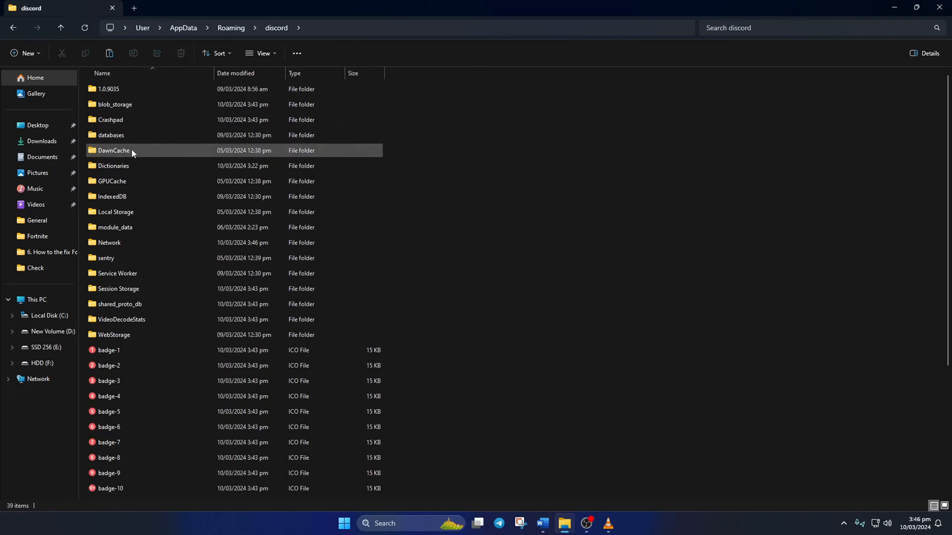
click(180, 53)
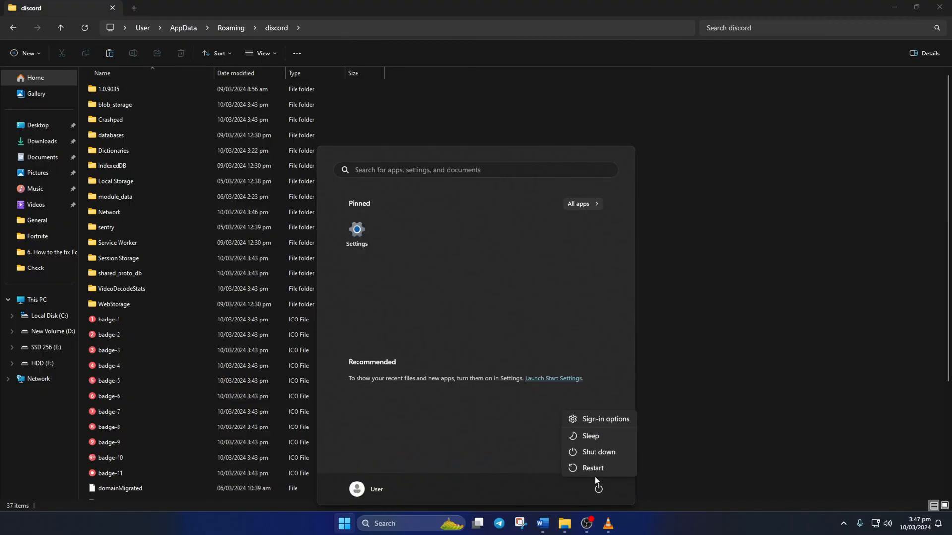
mouse_move(597, 487)
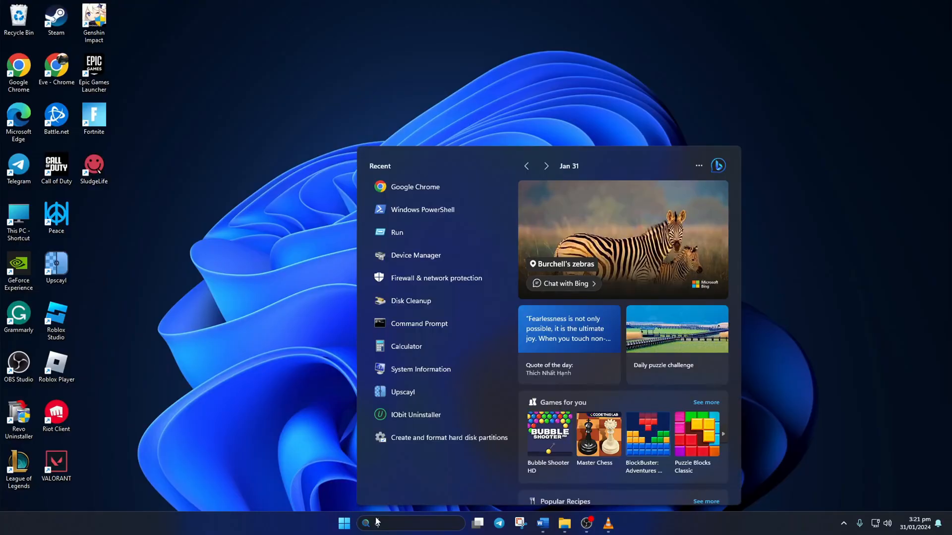
- Ping 1.1.1.1 and 8.8.8.8 from Command Prompt, showing averages of 11 ms versus 52 ms
click(418, 323)
text(pi)
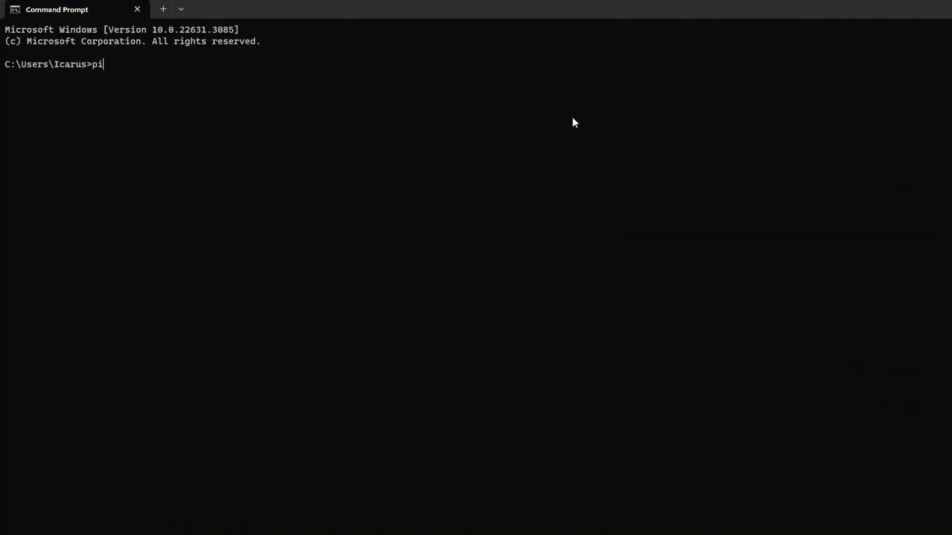
text(ng 1.1.1.1)
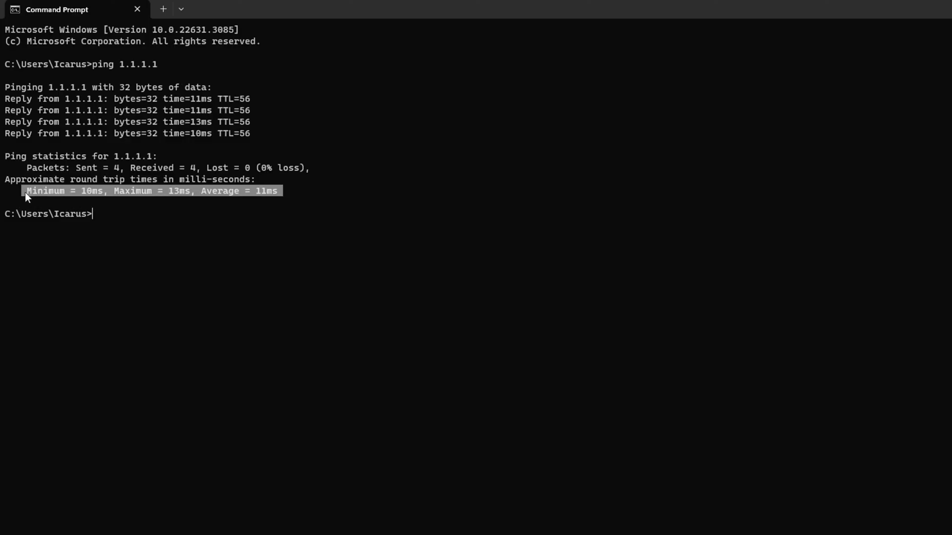
text(ping)
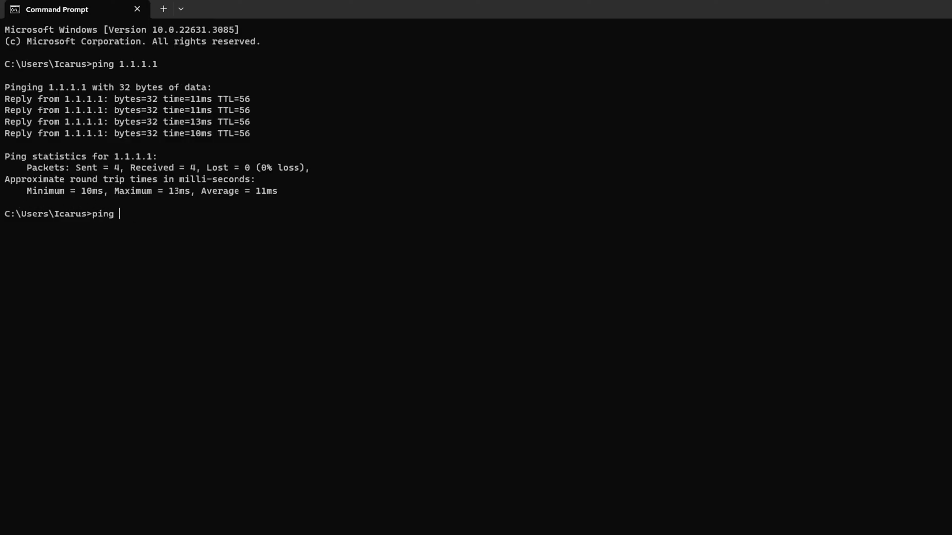
text(8.8.8.8)
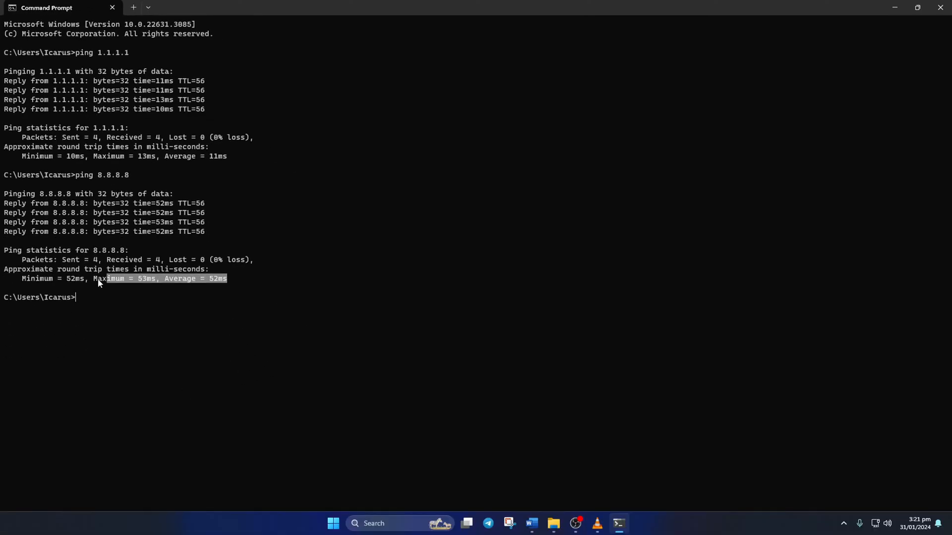
mouse_move(210, 339)
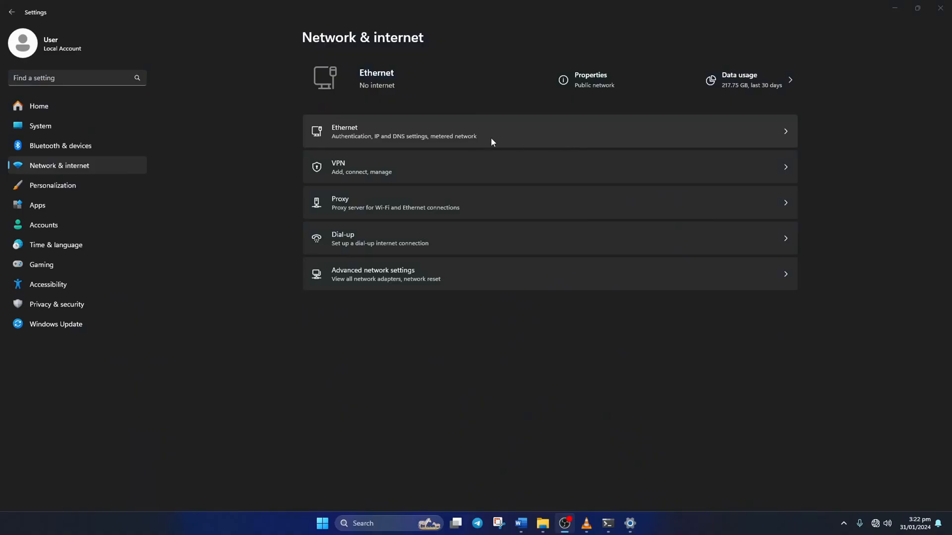
- Set the Ethernet DNS server assignment to Manual with IPv4 toggled on
click(425, 131)
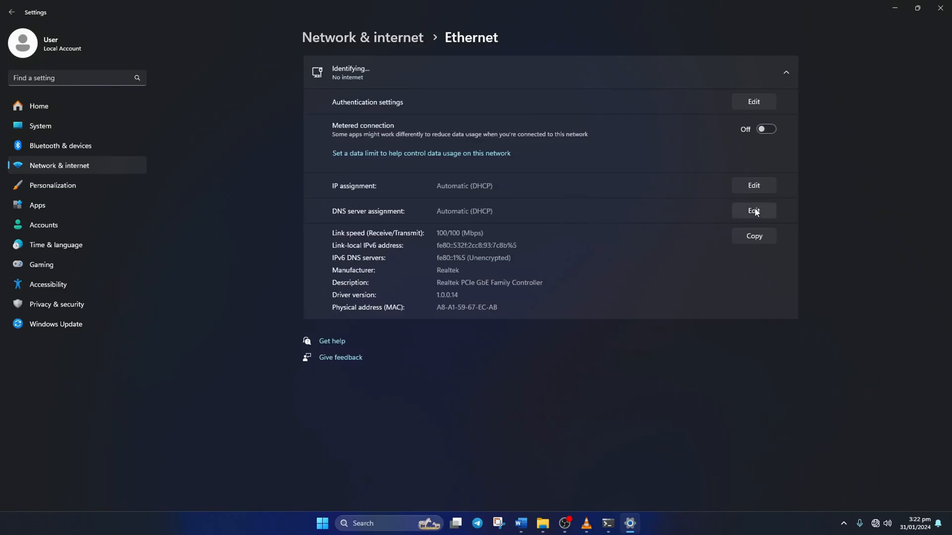
click(753, 210)
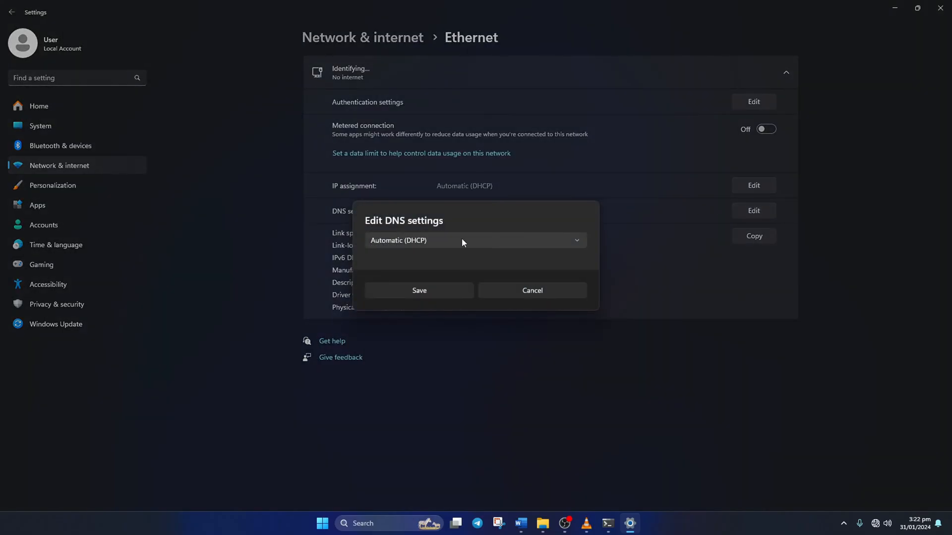
click(475, 240)
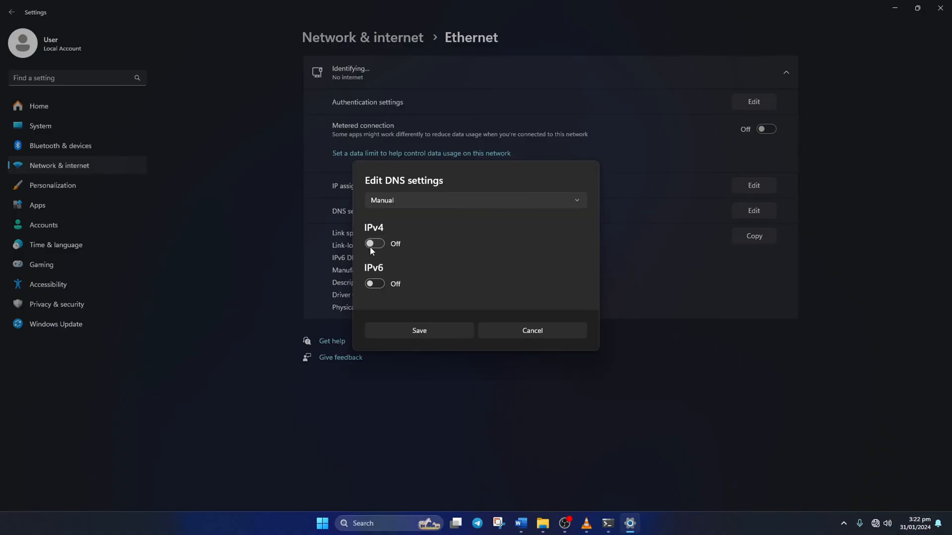
click(374, 244)
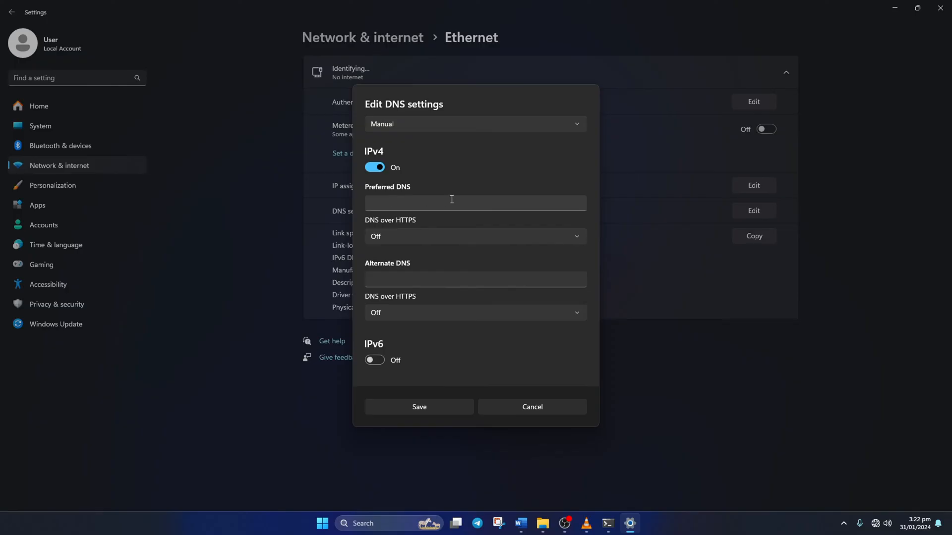
- Enter 1.1.1.1 and 1.0.0.1 as trial IPv4 DNS addresses
text(1.1.1)
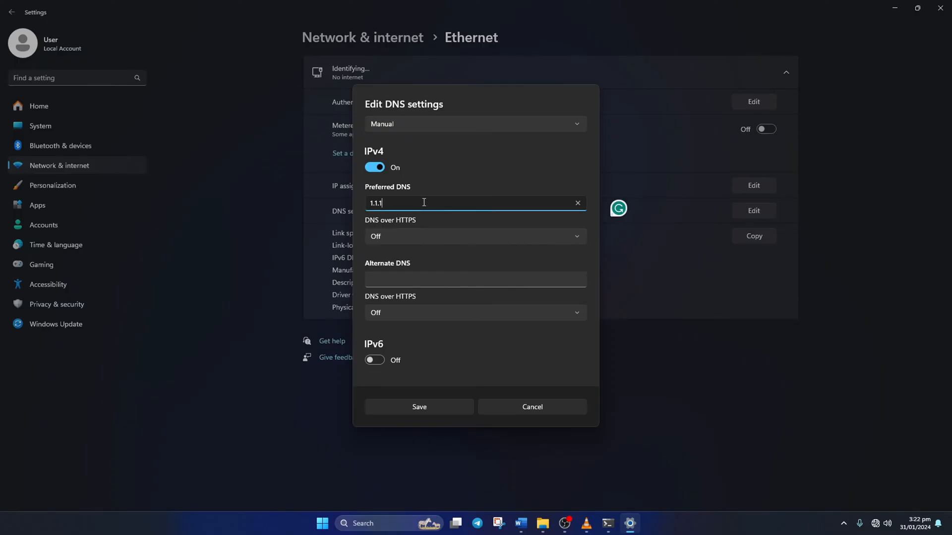
text(.1)
click(476, 280)
text(1)
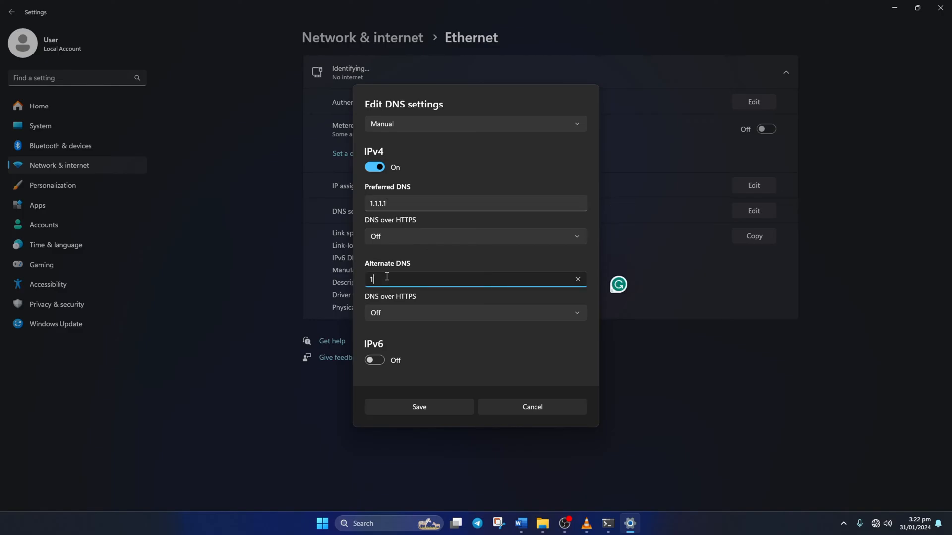
text(.0.0.1)
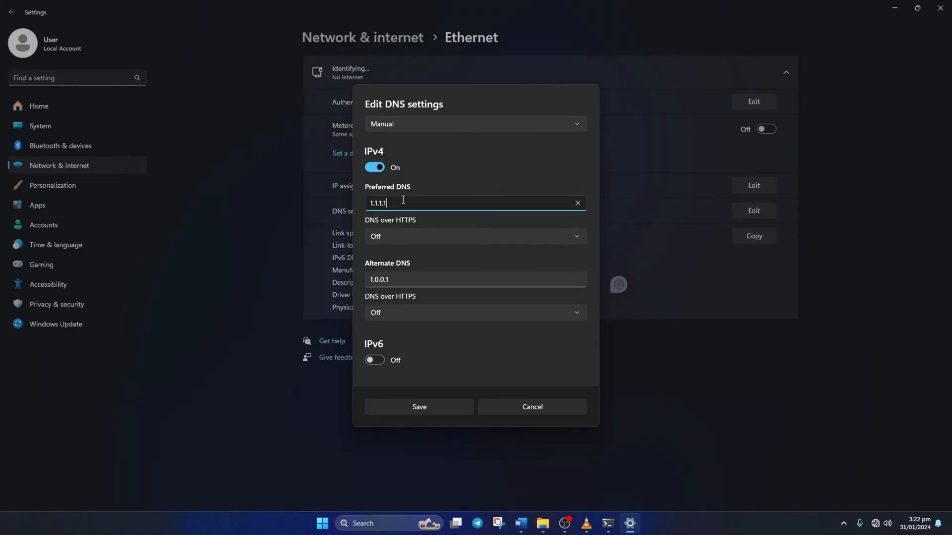
- Save 8.8.8.8 as preferred and 8.8.4.4 as alternate DNS, then close Settings
text(8.8.8)
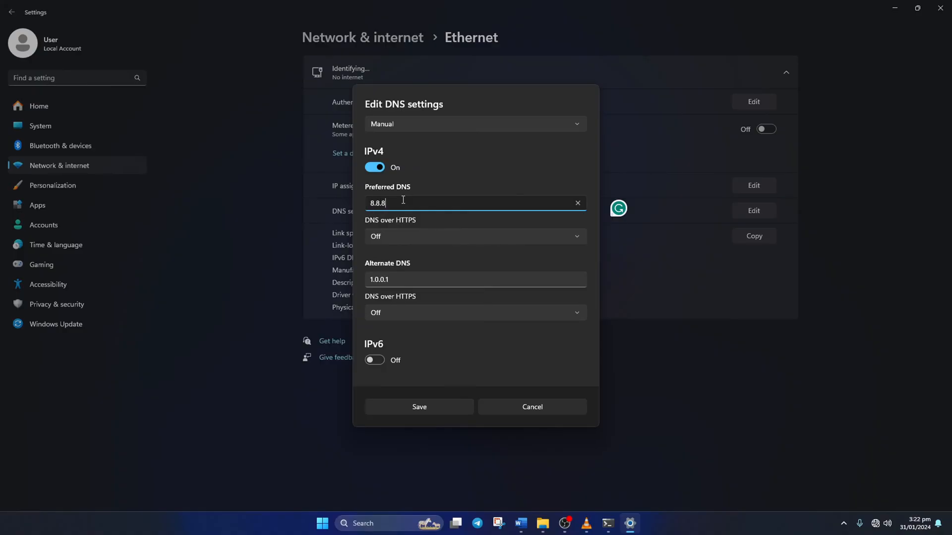
text(.8)
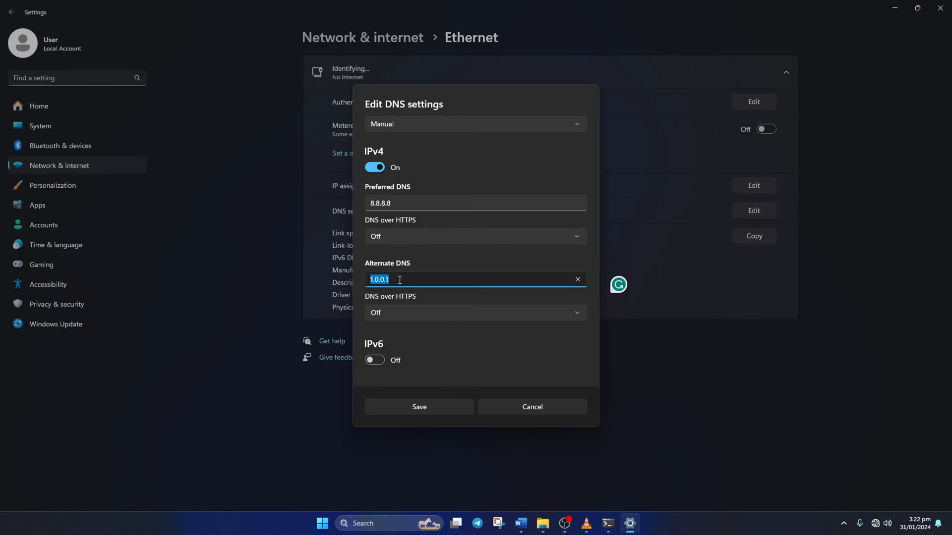
text(8.8.4.)
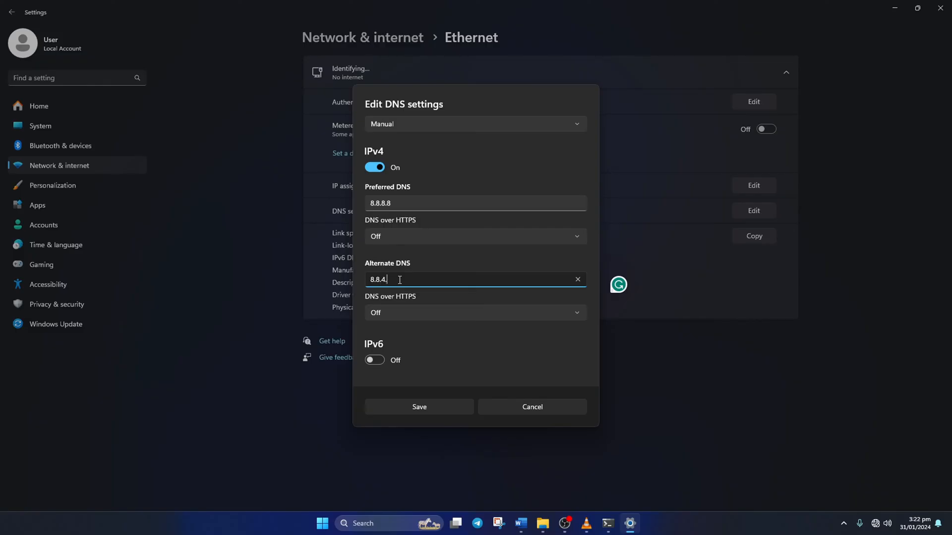
text(4)
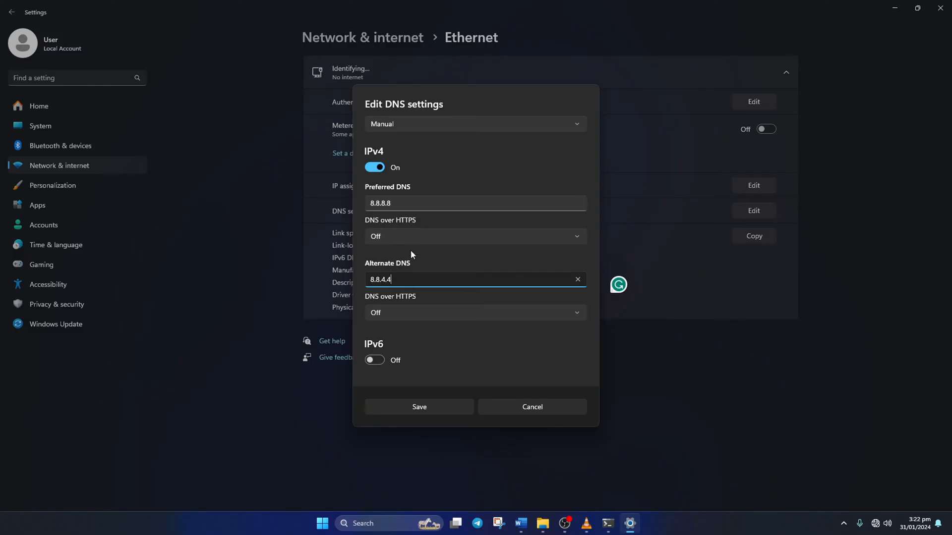
click(418, 406)
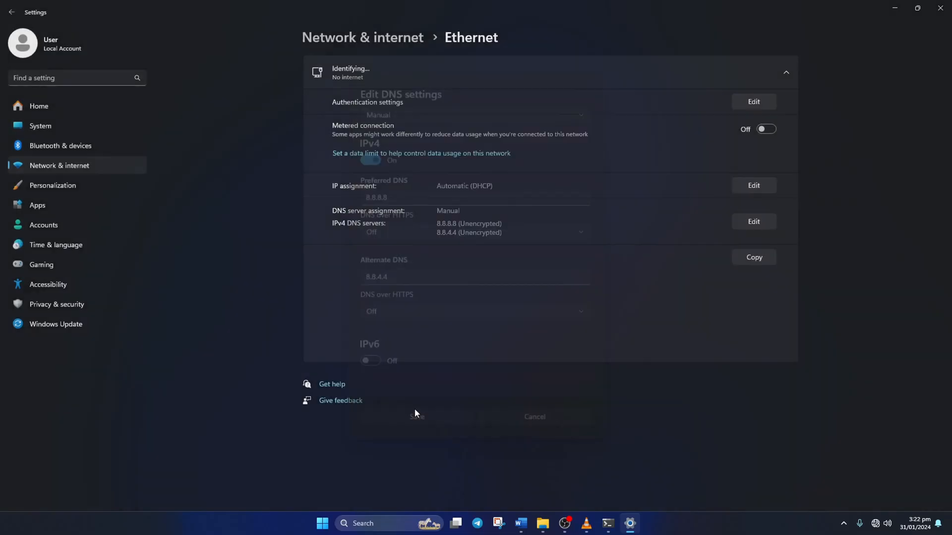
click(617, 523)
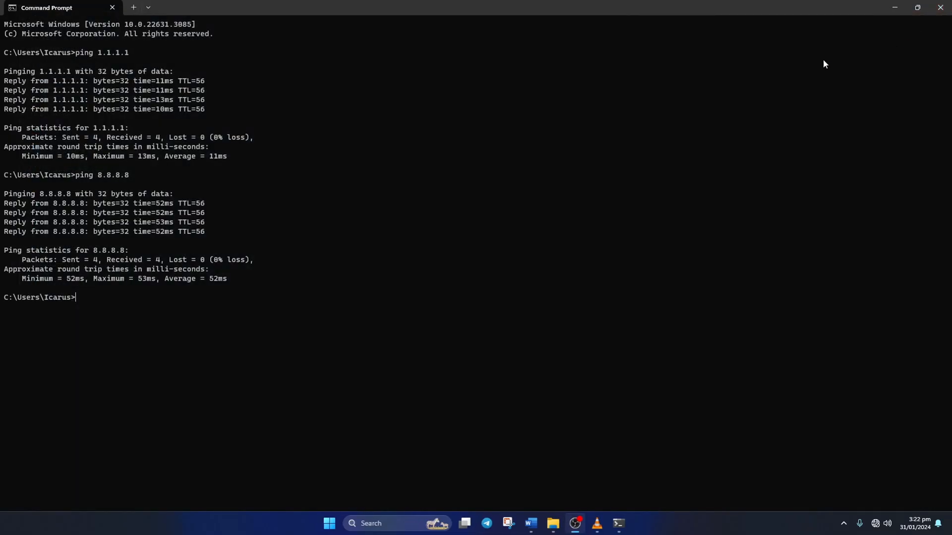